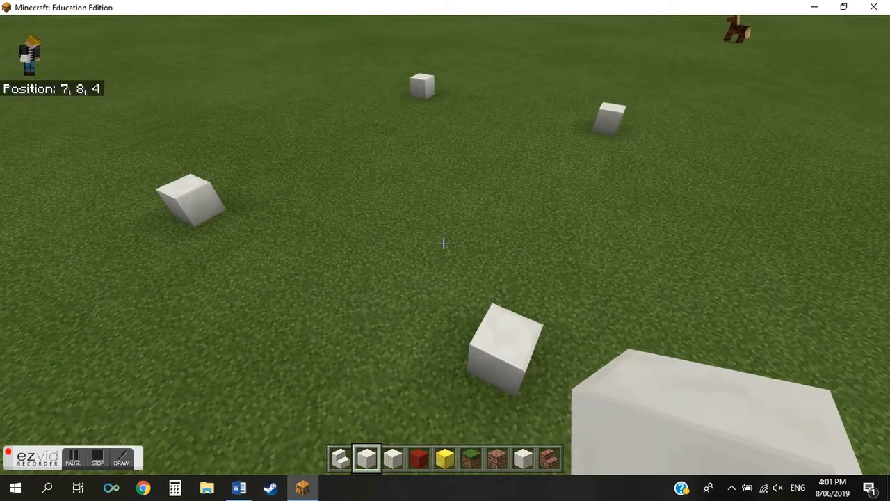
# Pause the game and scroll the world settings down to the Cheats section.
pyautogui.press('w')
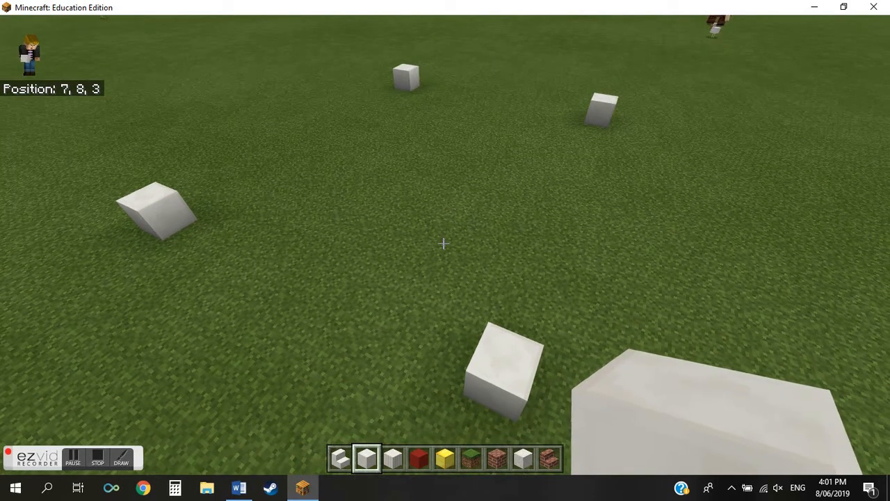
pyautogui.press('Escape')
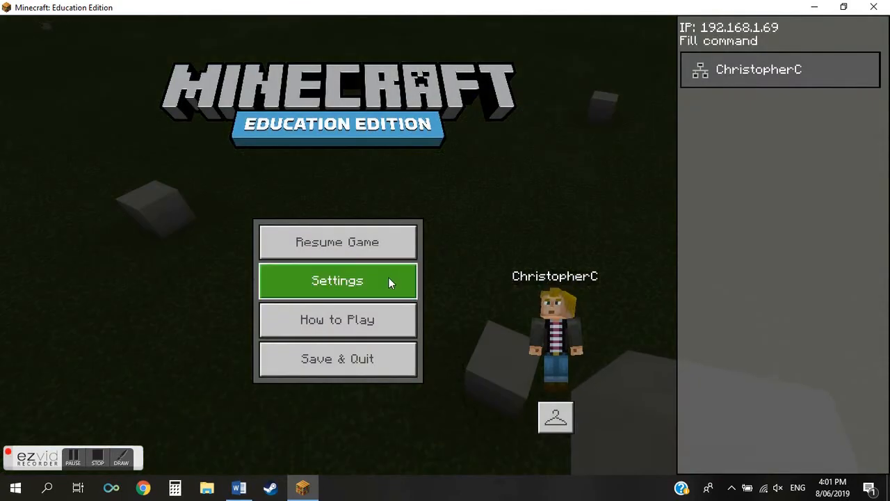
pyautogui.click(337, 281)
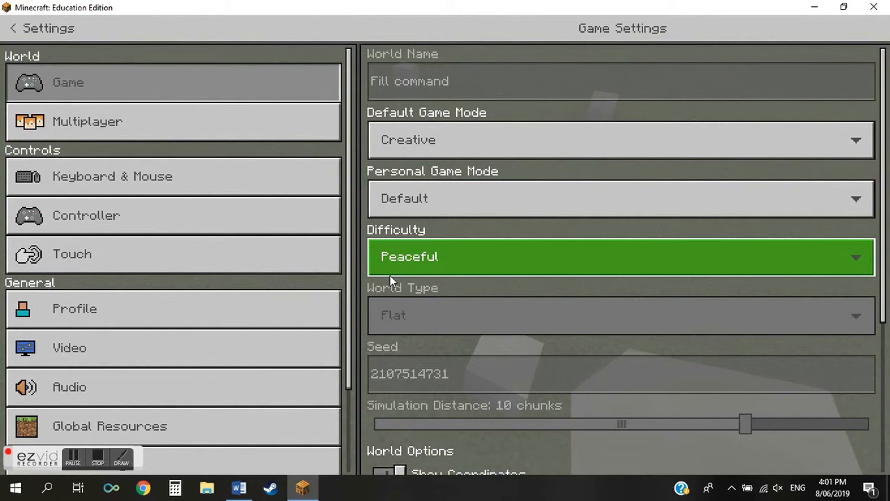
pyautogui.scroll(-3)
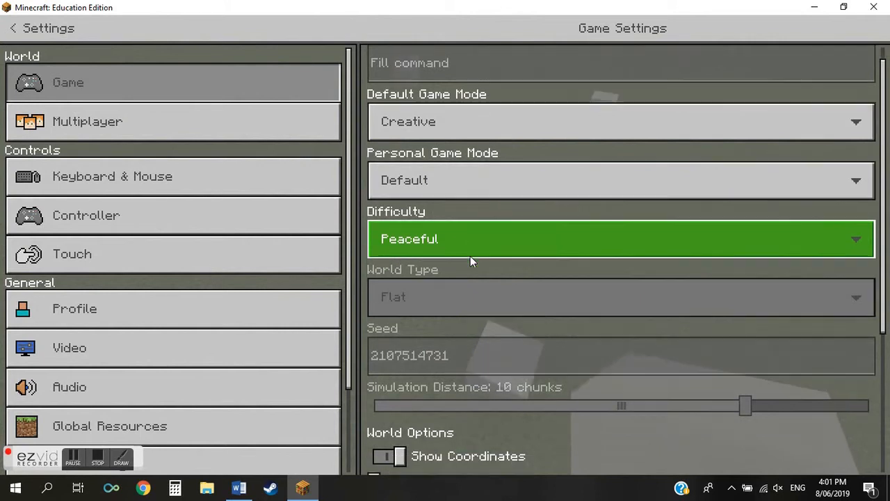
pyautogui.scroll(-3)
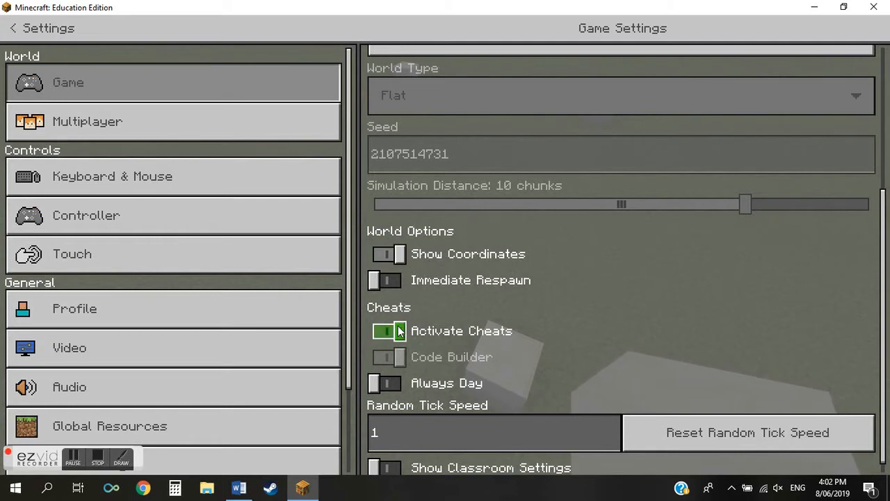
# Enable Activate Cheats for the world and return to the pause menu.
pyautogui.click(384, 280)
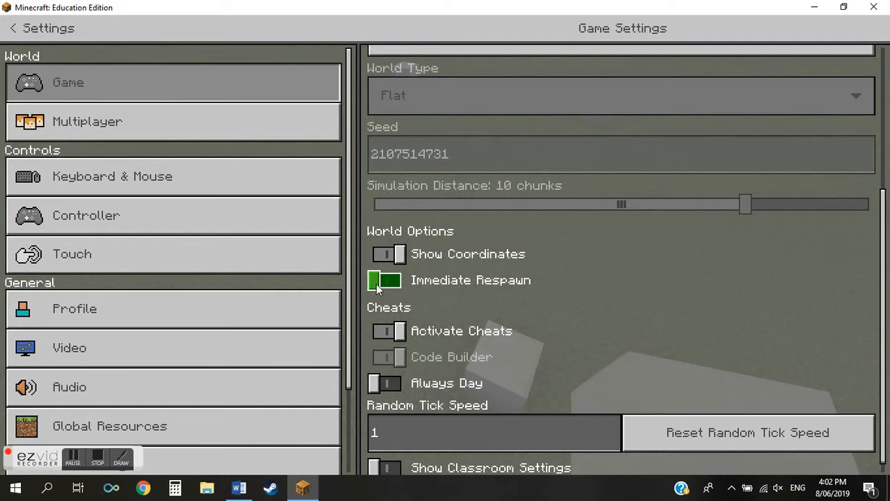
pyautogui.click(384, 280)
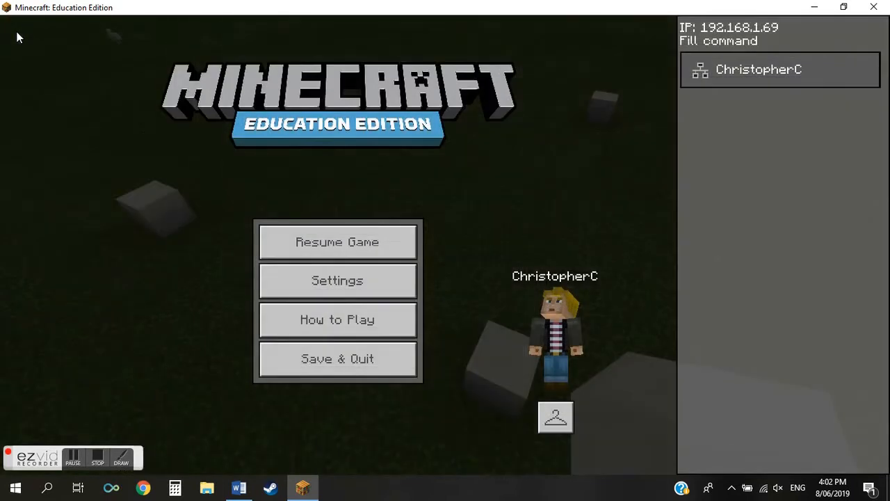
# Resume the game, returning to the flat world among the quartz marker blocks.
pyautogui.click(336, 242)
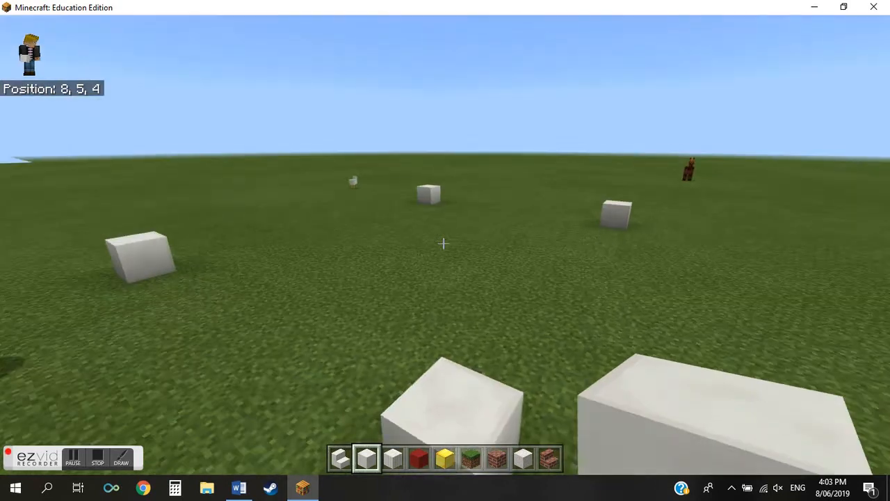
# Bring up the chat and commands panel listing the available commands.
pyautogui.press('w')
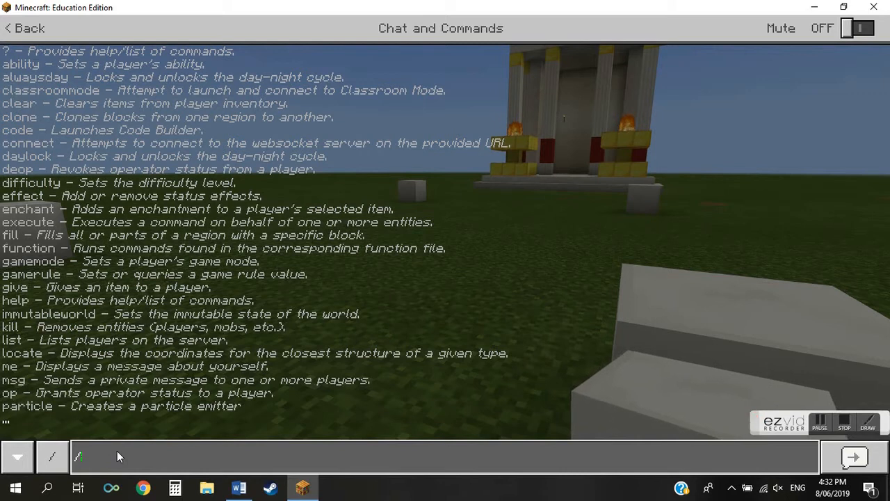
# Enter the fill command with corners 10 4 3 and 23 4 -7.
pyautogui.write('fill')
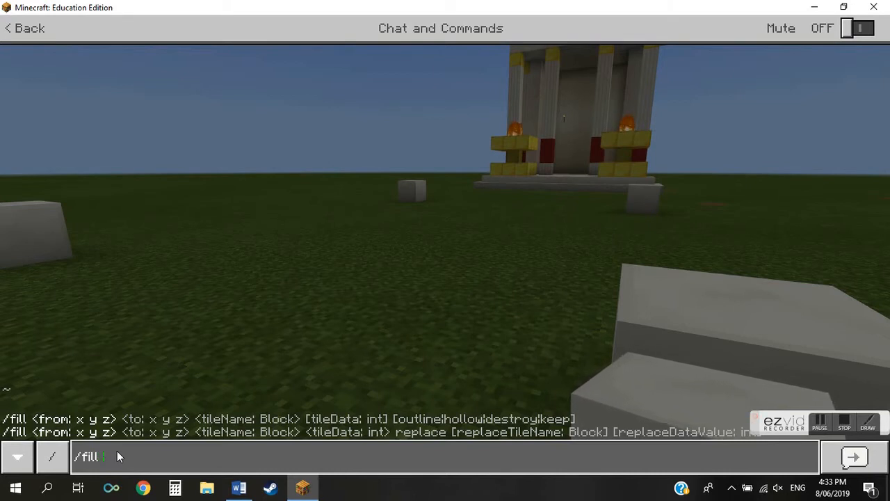
pyautogui.write('10')
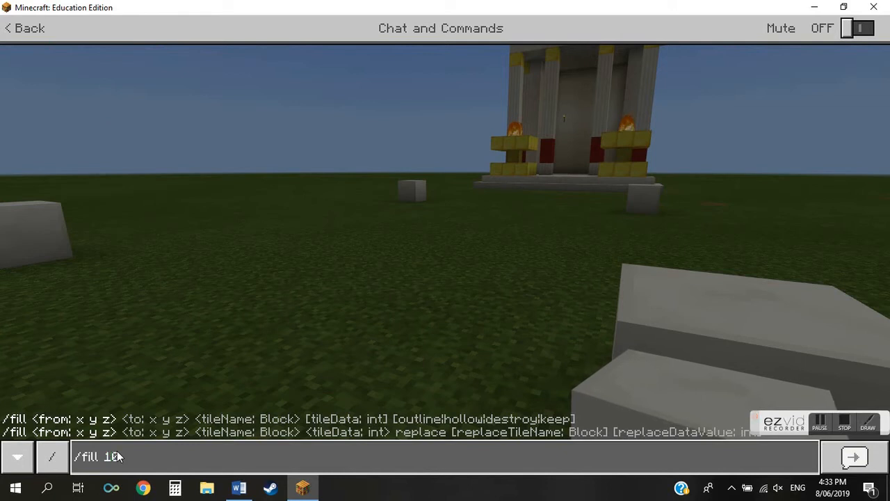
pyautogui.write('4')
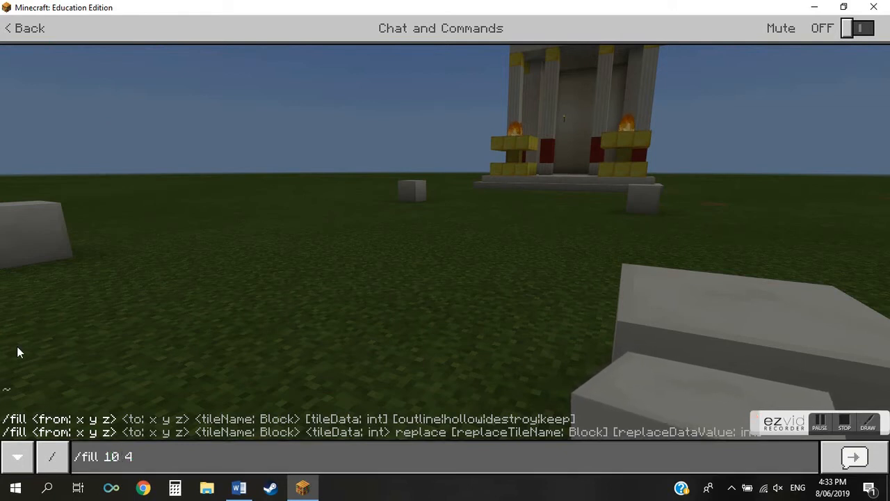
pyautogui.write('3')
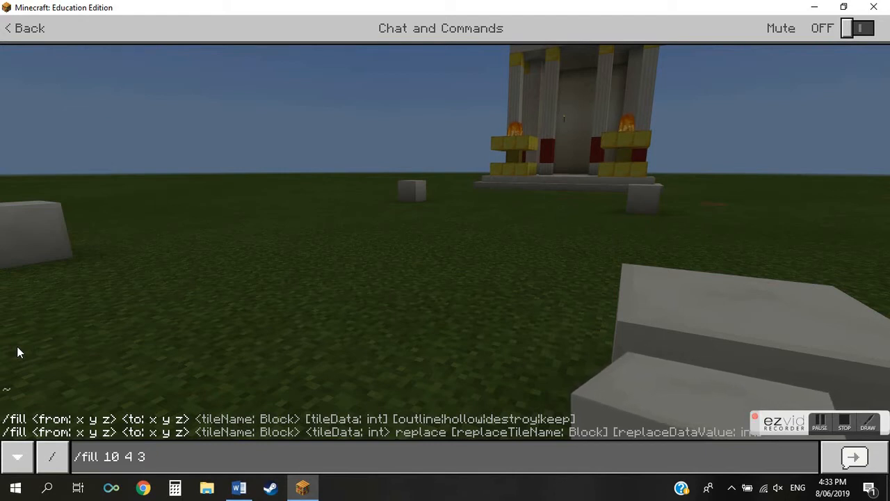
pyautogui.write('23')
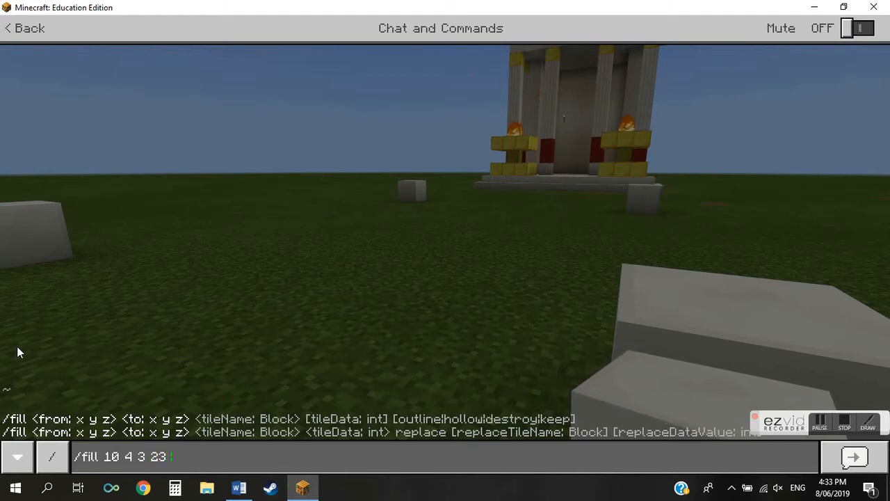
pyautogui.write('4')
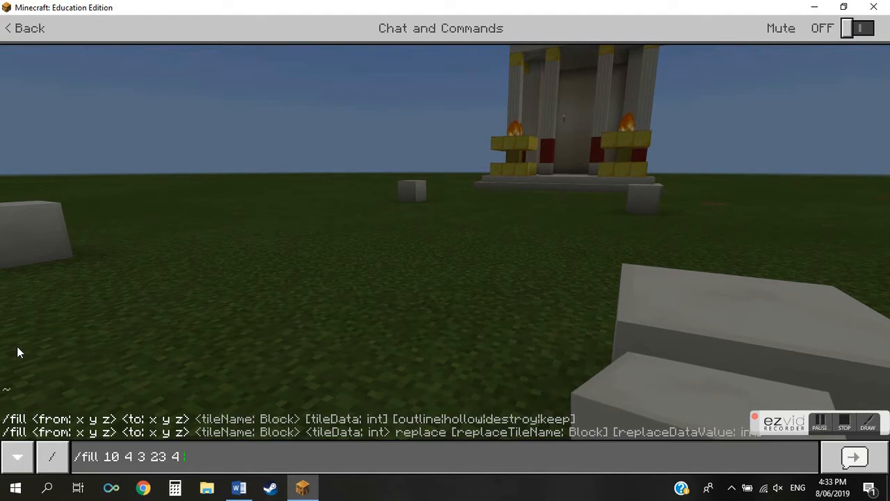
pyautogui.write('-7')
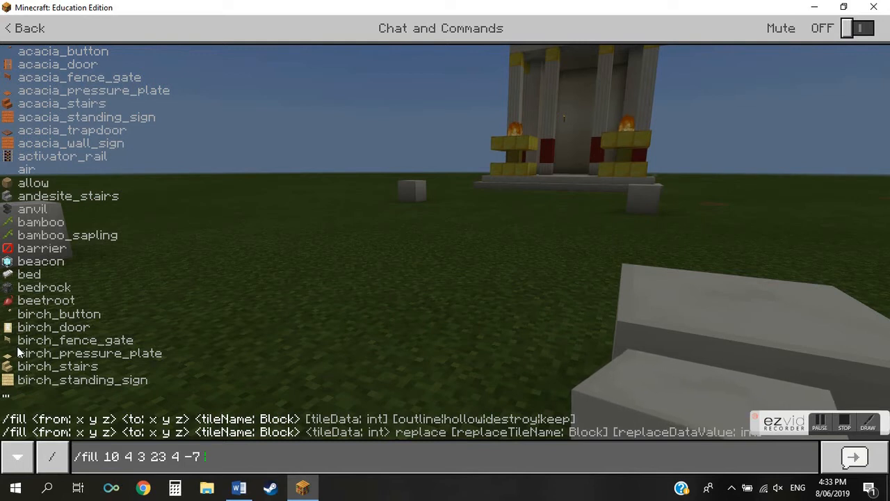
# Complete the fill command with quartz_block and run it to lay the quartz foundation.
pyautogui.write('q')
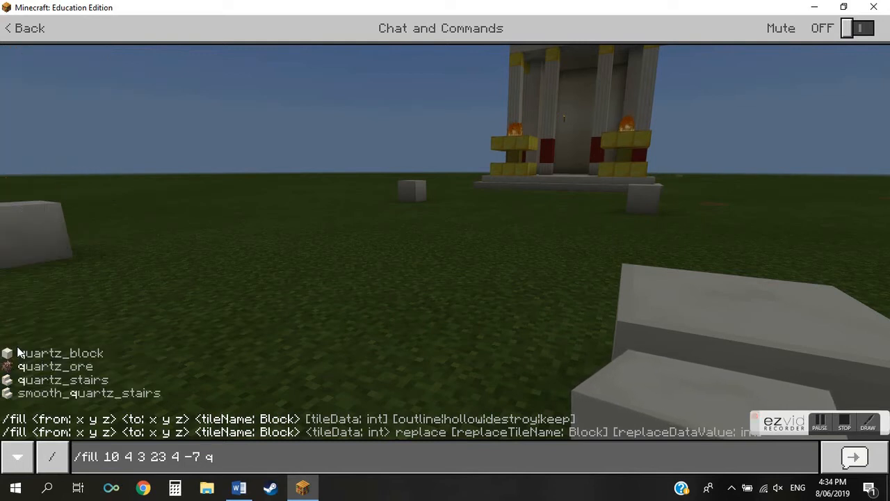
pyautogui.write('uartz')
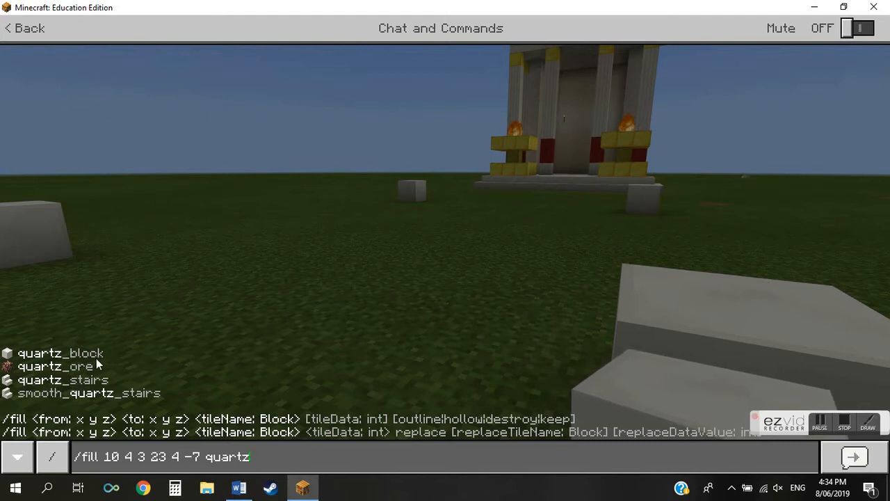
pyautogui.moveTo(442, 338)
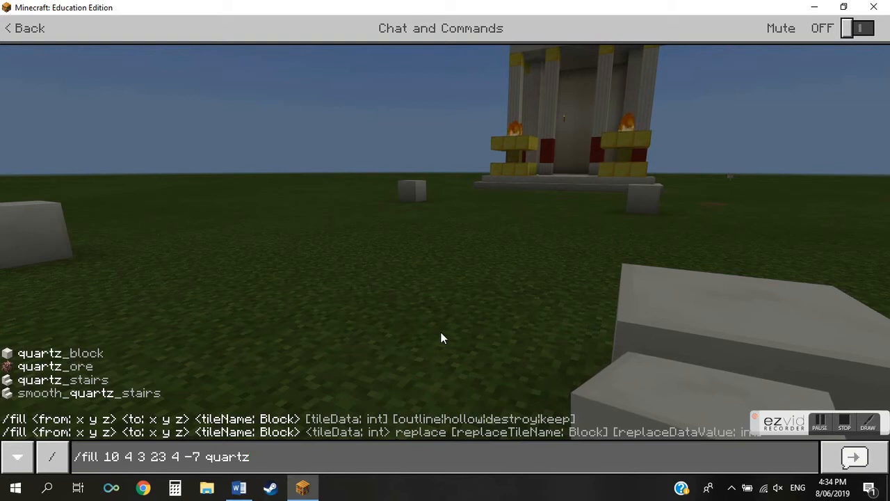
pyautogui.write('_')
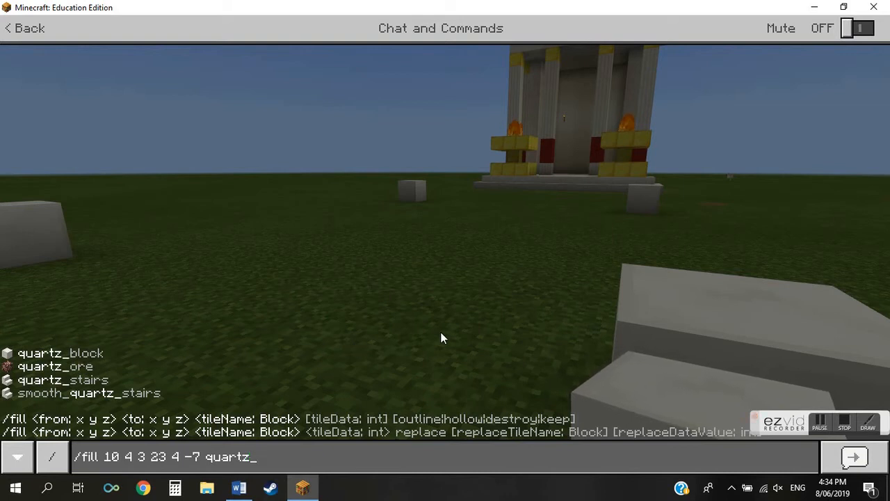
pyautogui.press('Tab')
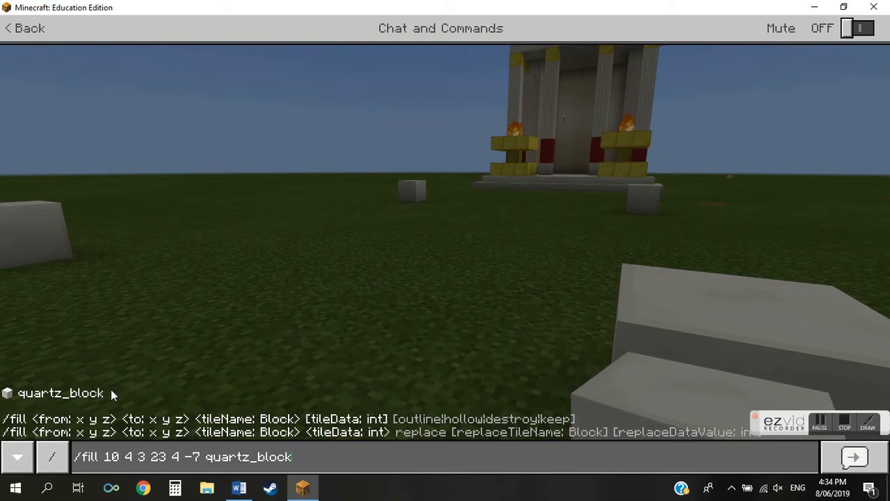
pyautogui.moveTo(368, 369)
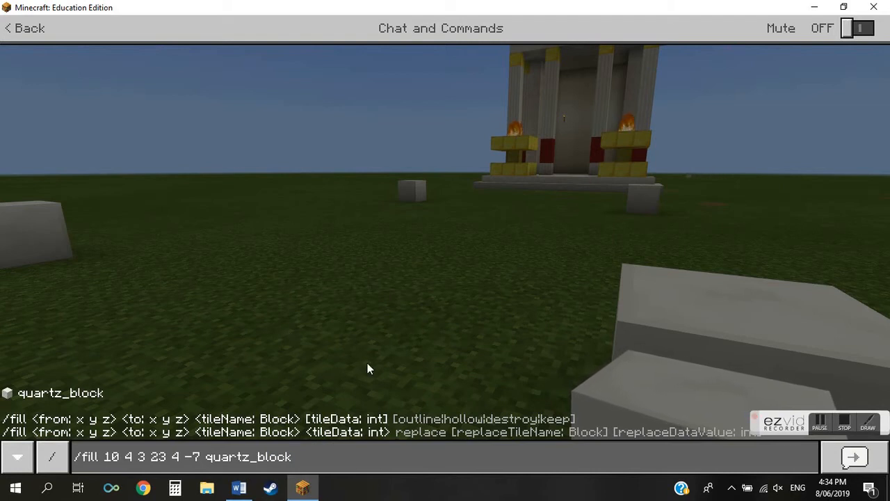
pyautogui.click(854, 456)
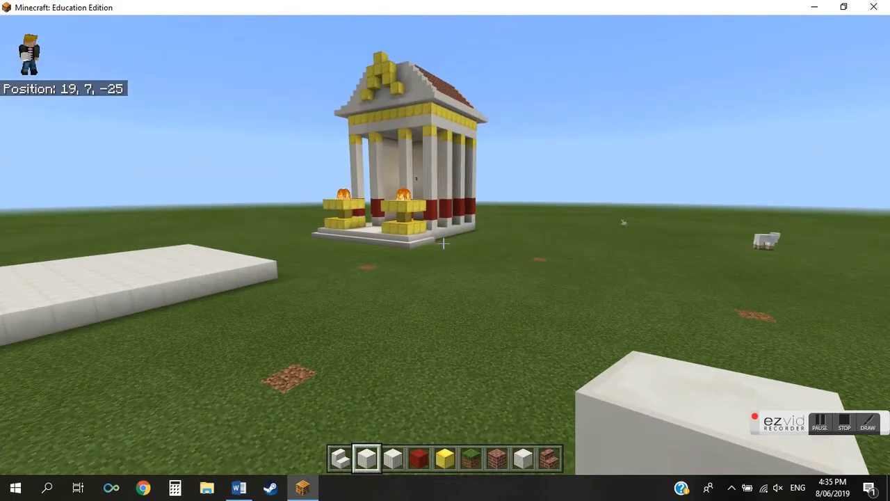
pyautogui.press('w')
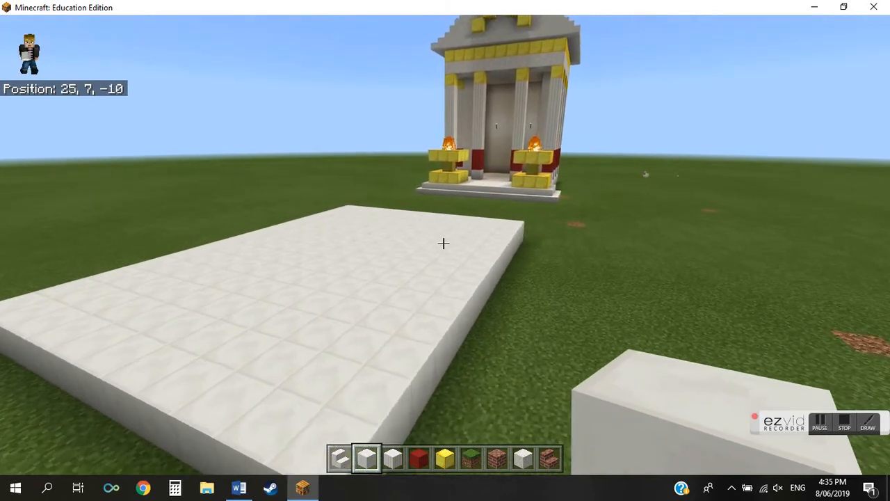
pyautogui.press('w')
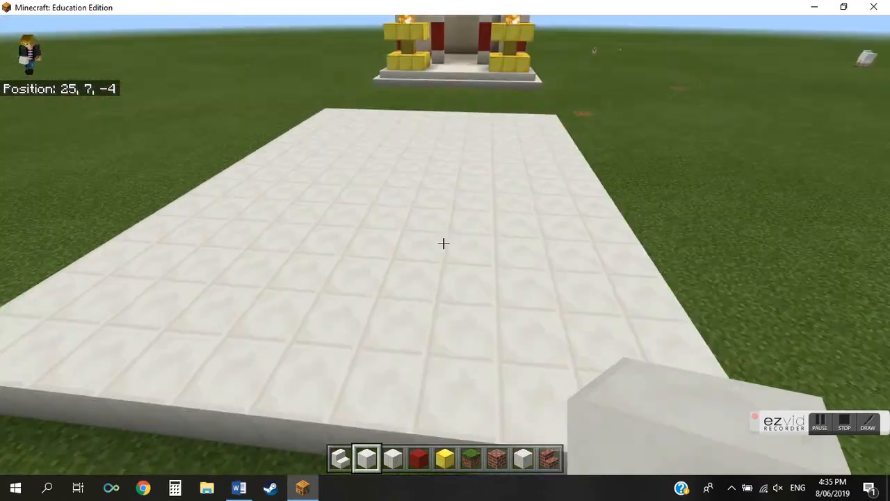
pyautogui.press('w')
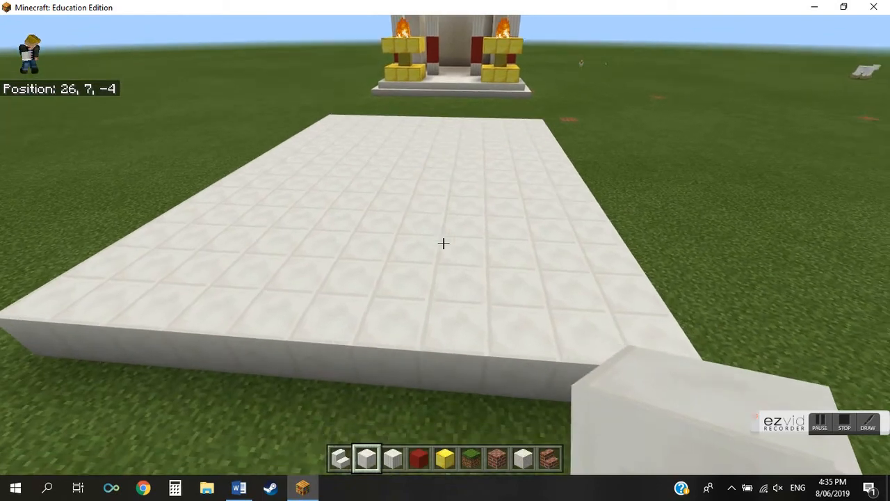